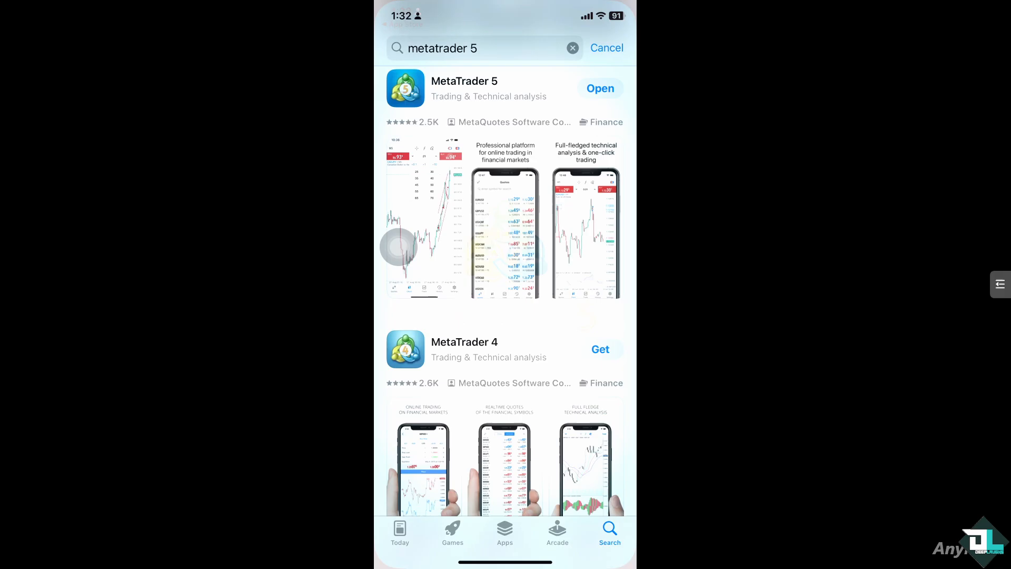
Launch MetaTrader 5 from the App Store to show the AUDCAD M1 chart.
left_click(600, 89)
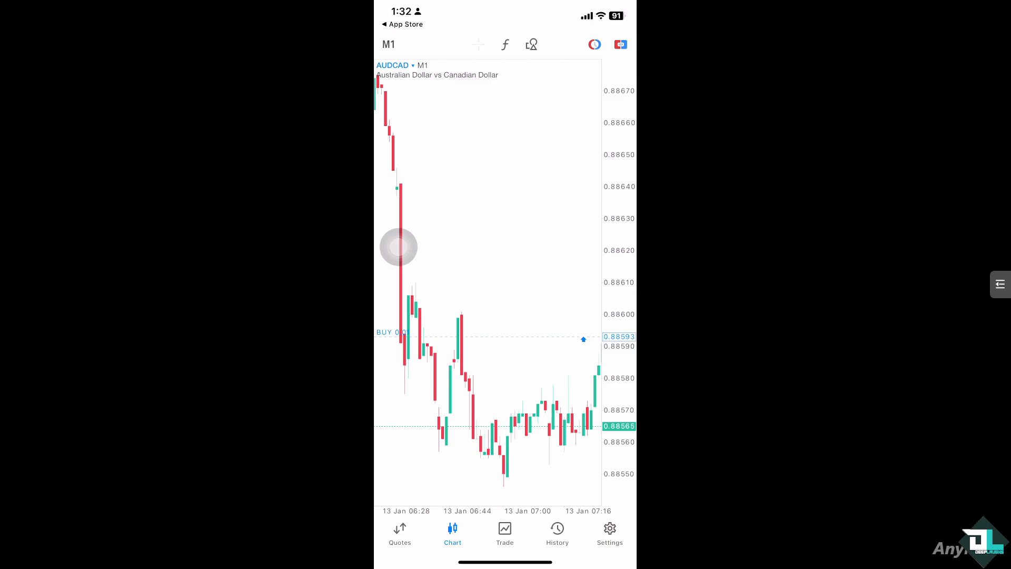
Draw Cycle Lines spaced about 10 bars apart on the AUDCAD chart.
left_click(532, 44)
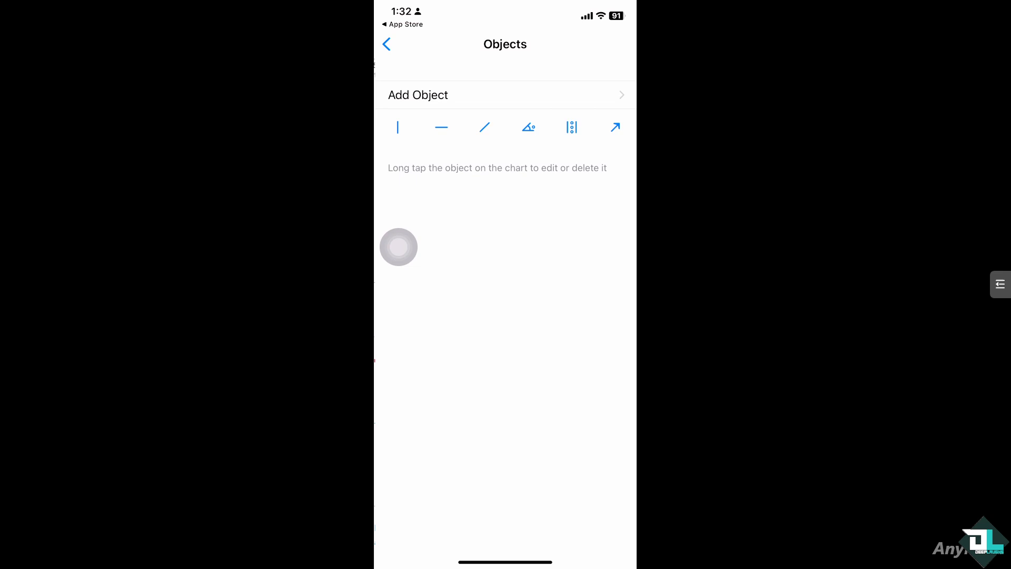
left_click(386, 43)
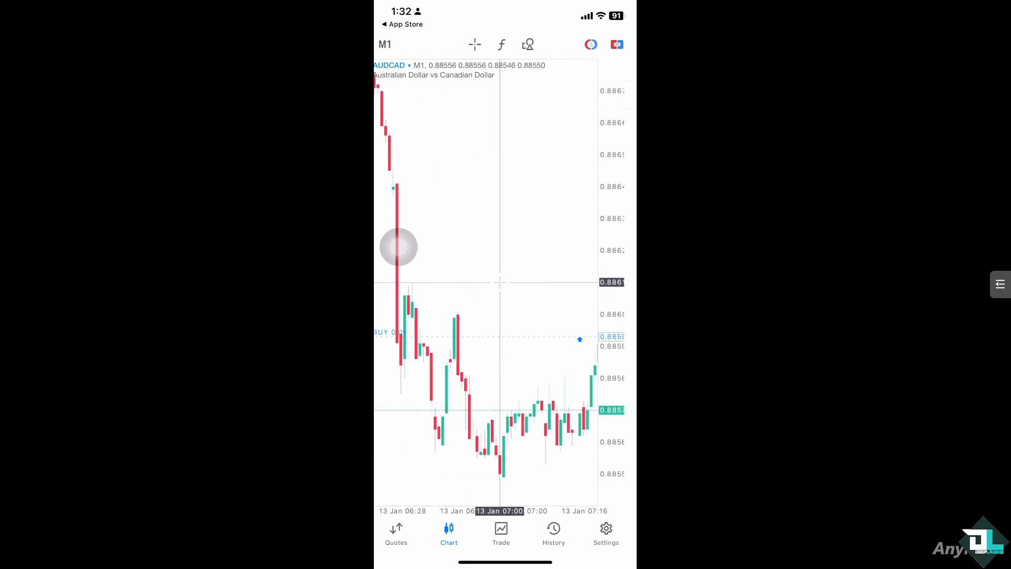
left_click(528, 44)
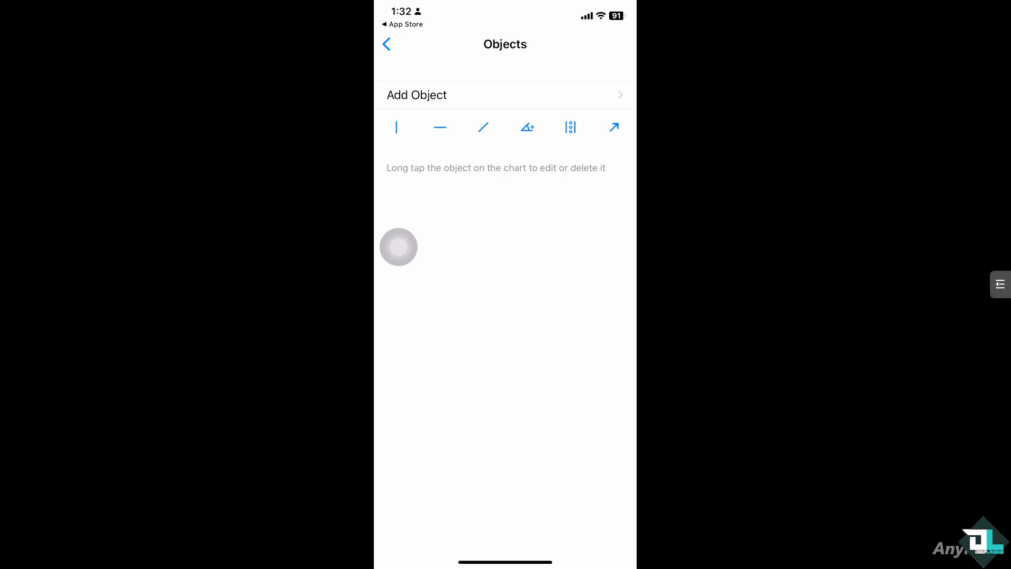
left_click(386, 44)
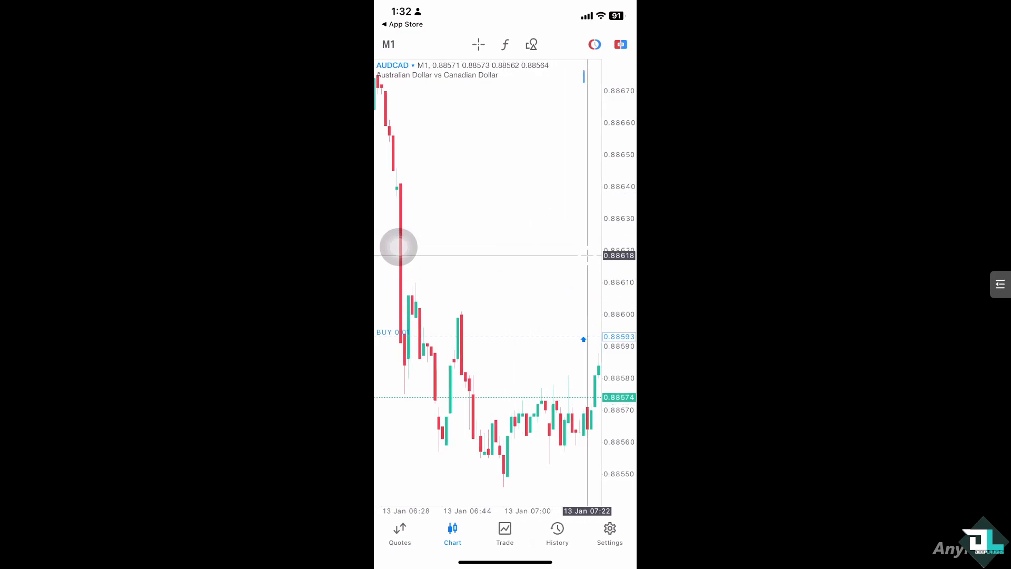
left_click_drag(512, 380, 552, 276)
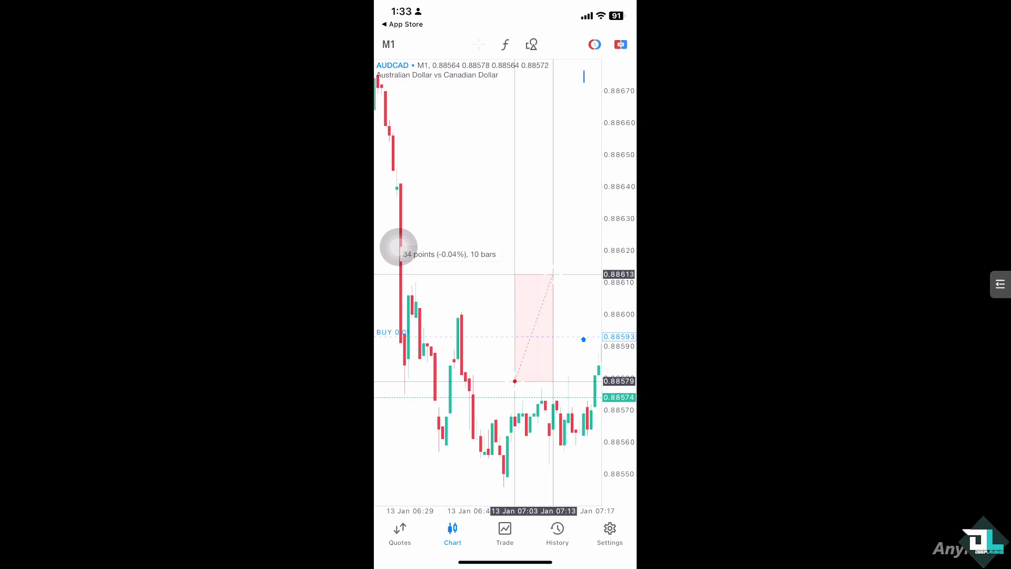
left_click(531, 44)
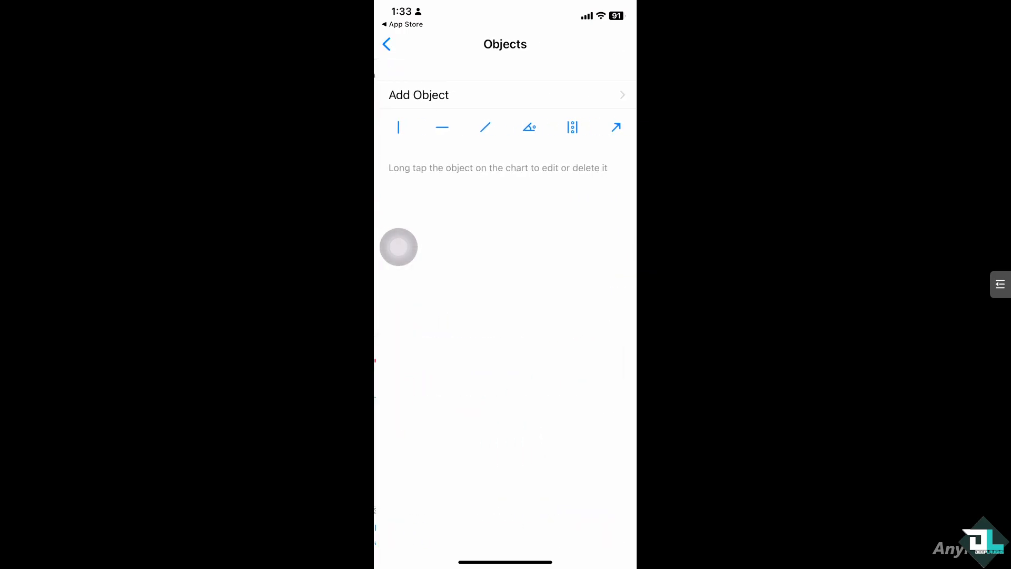
left_click(386, 44)
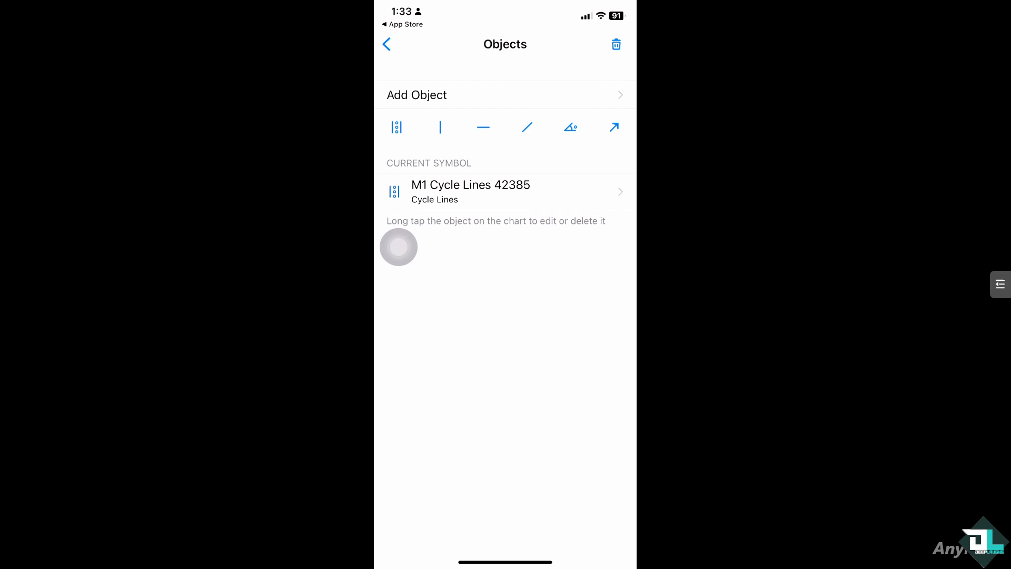
Place a Trend By Angle object and an Arrowed Line on the AUDCAD chart.
left_click(386, 43)
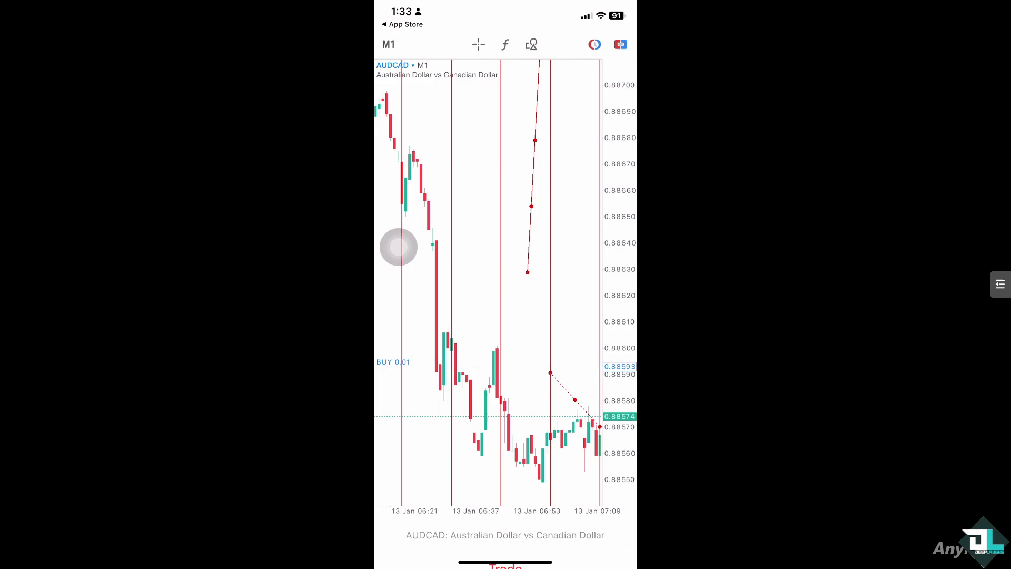
left_click(531, 43)
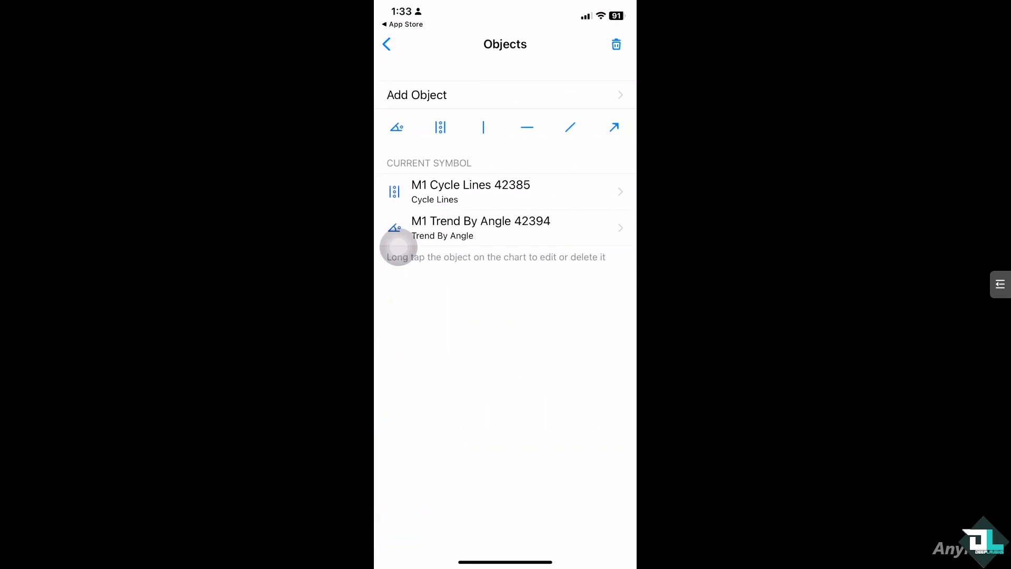
left_click(386, 43)
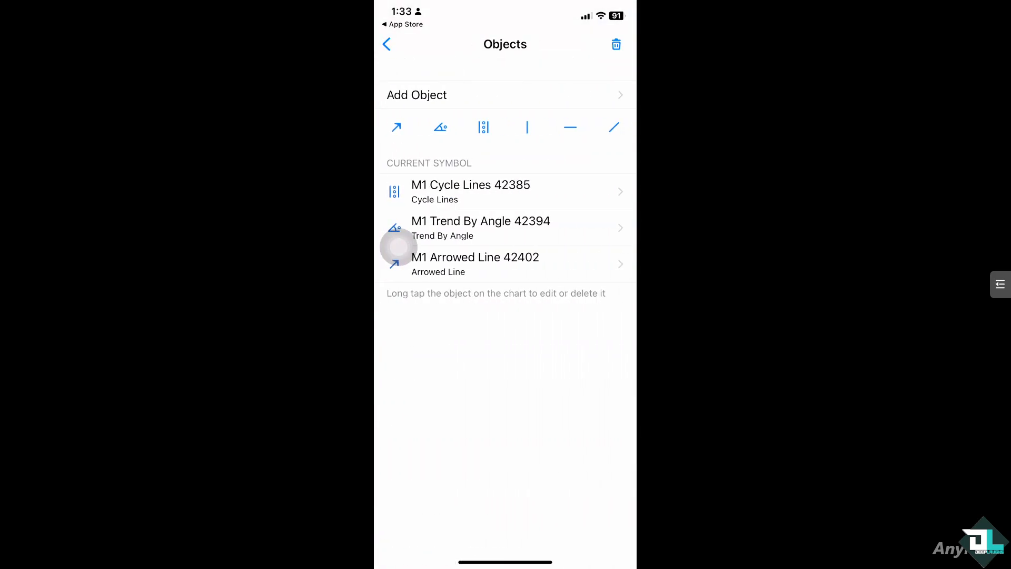
left_click(386, 44)
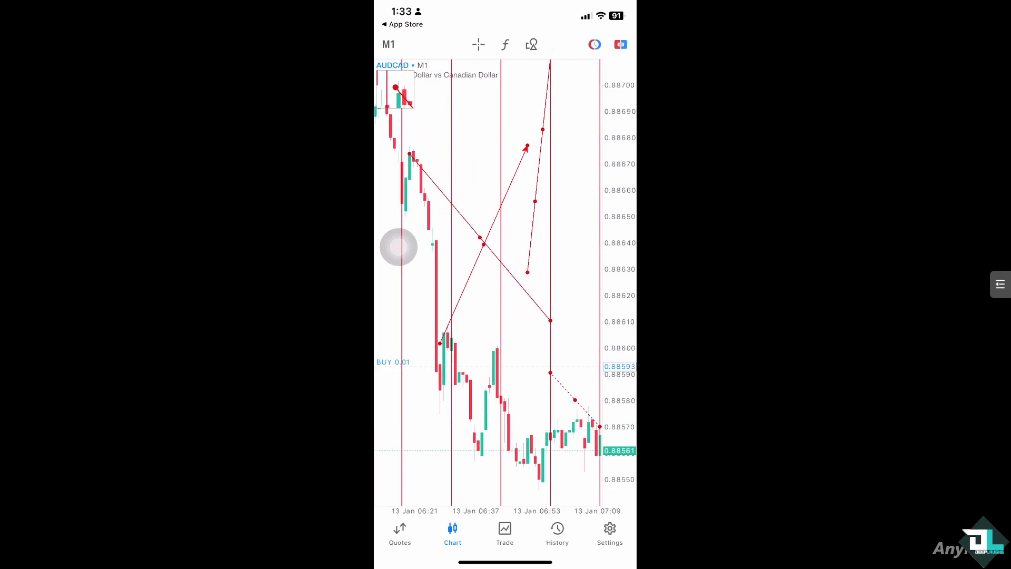
Enable Tick Volumes, Ask Price Line and Period Separators in the chart settings.
left_click(392, 362)
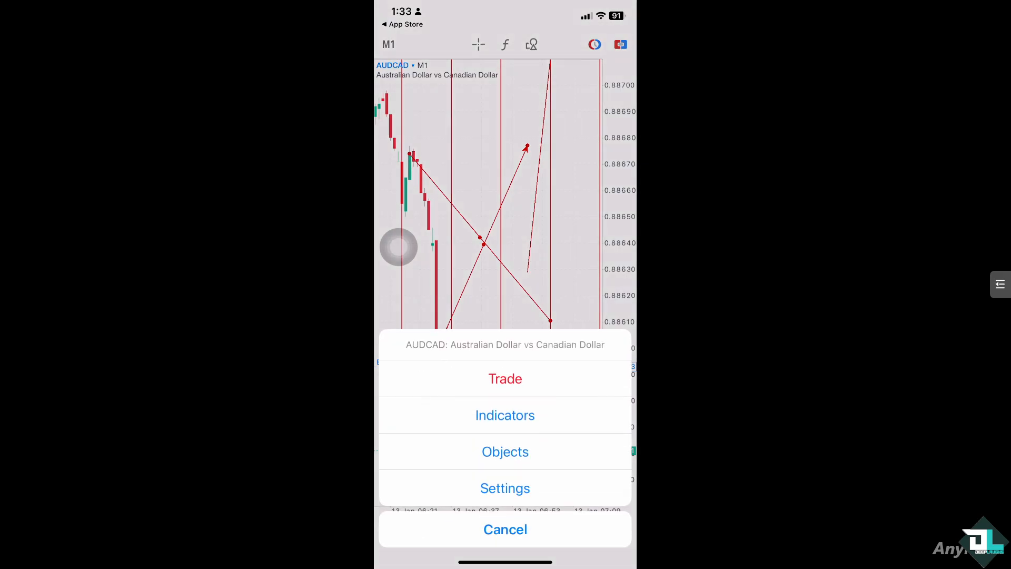
left_click(505, 489)
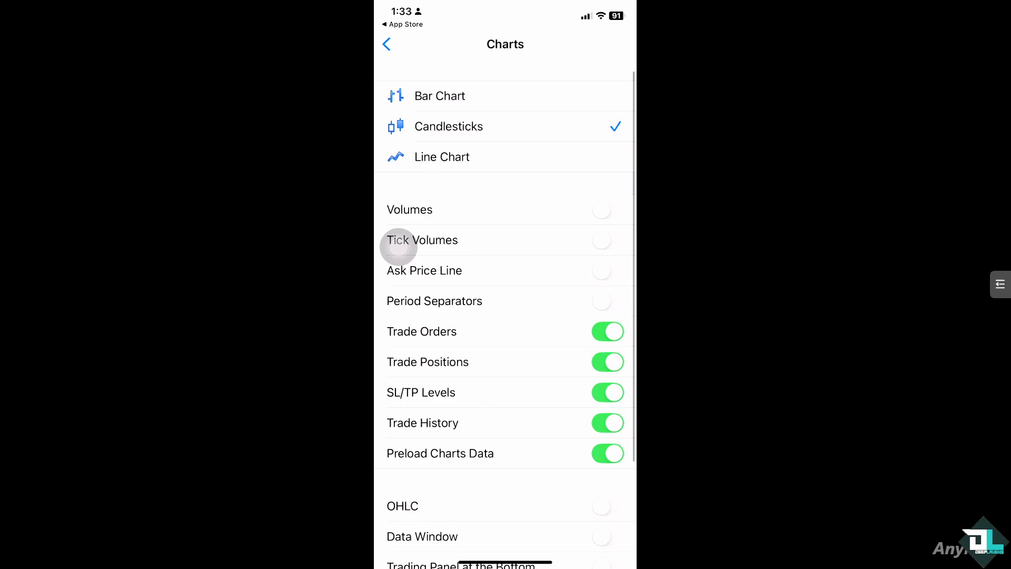
scroll("down", 3)
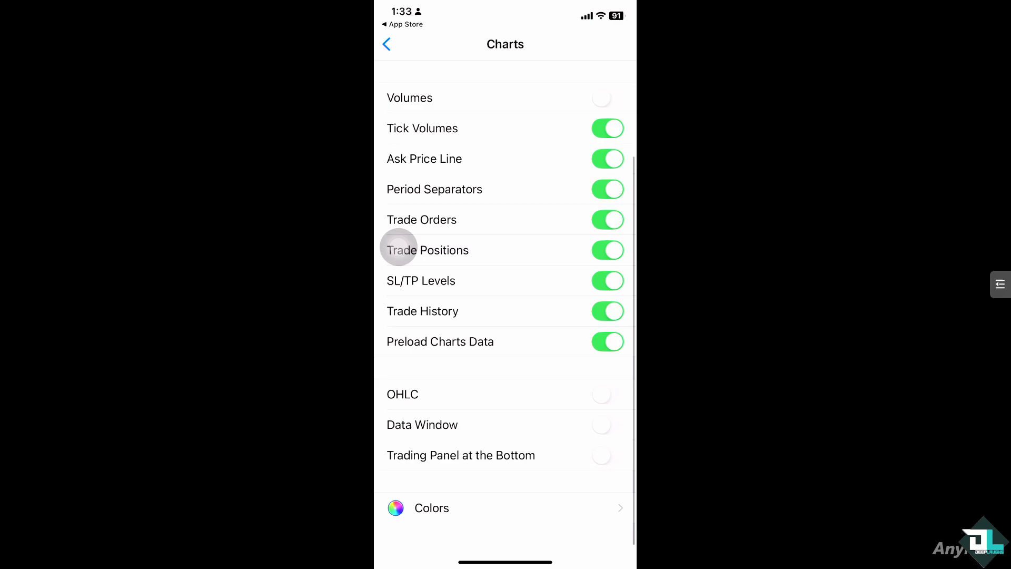
left_click(431, 508)
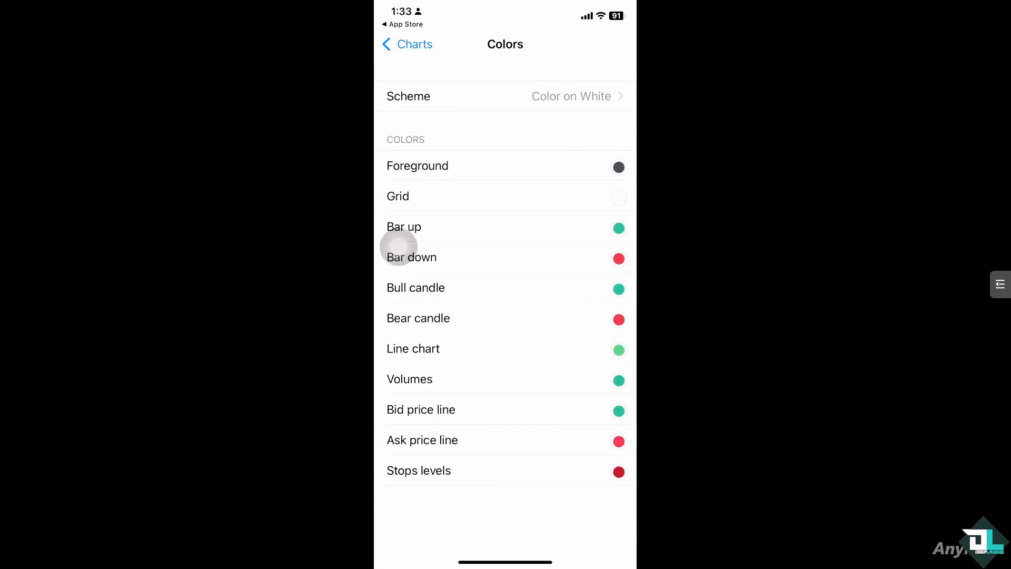
Set the chart foreground colour to red, switching the colour scheme to Custom.
left_click(618, 258)
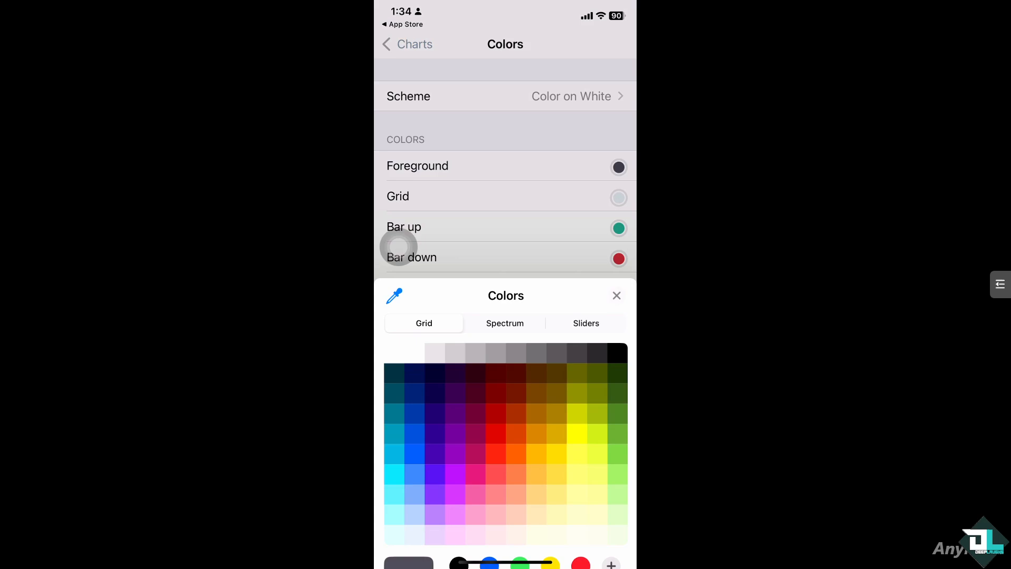
left_click(495, 384)
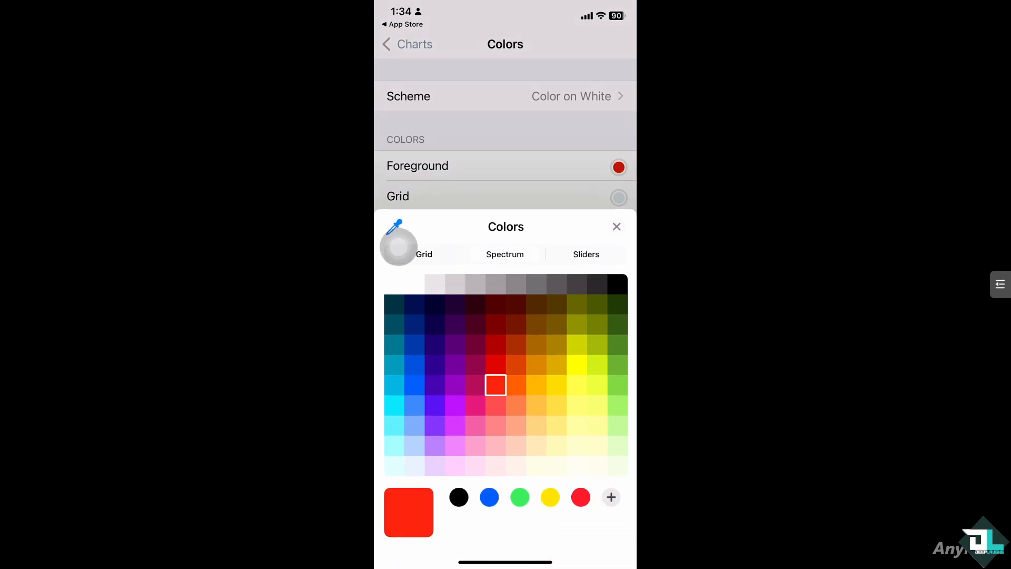
left_click(505, 254)
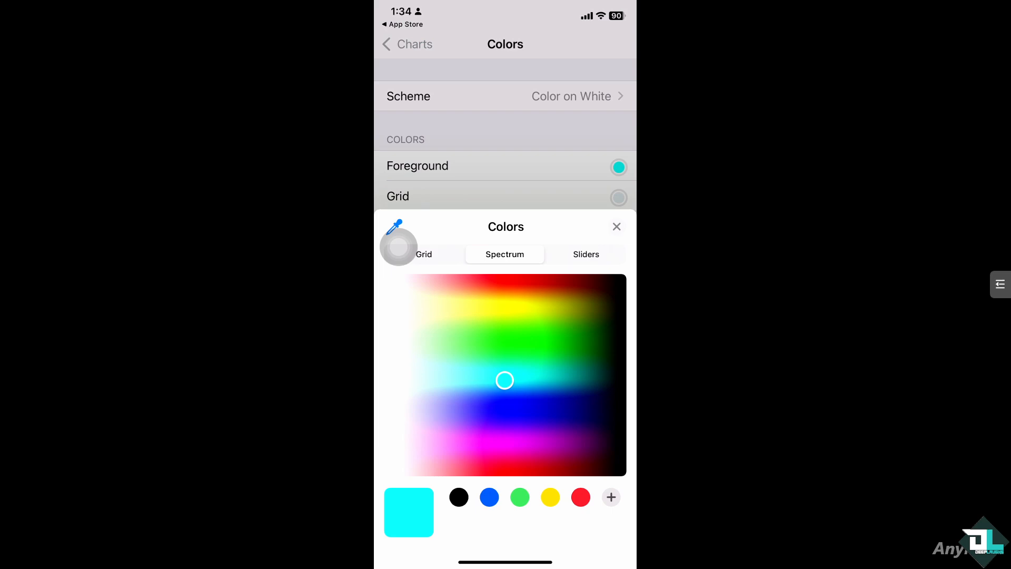
left_click(585, 253)
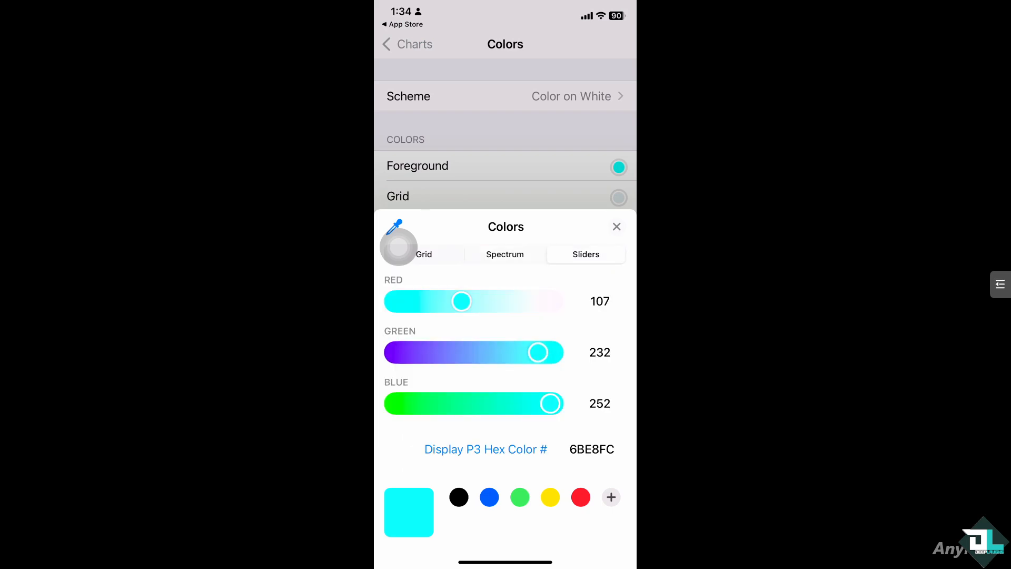
left_click(615, 226)
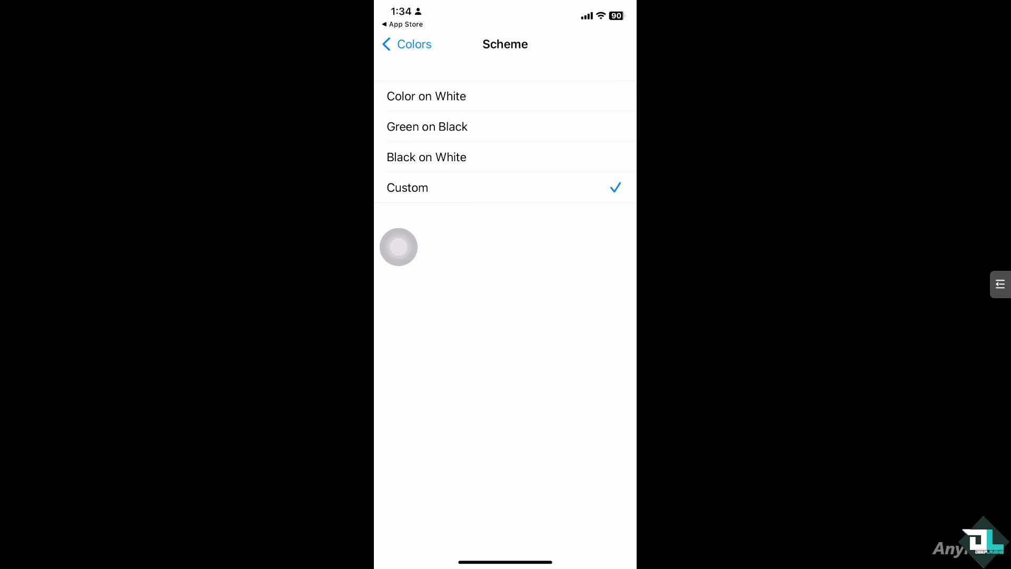
left_click(406, 44)
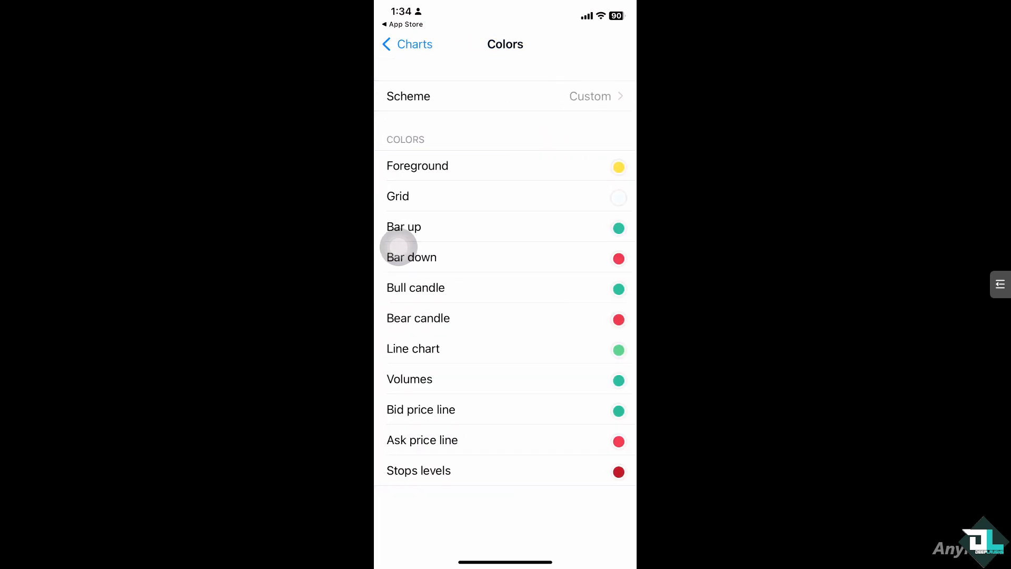
left_click(408, 44)
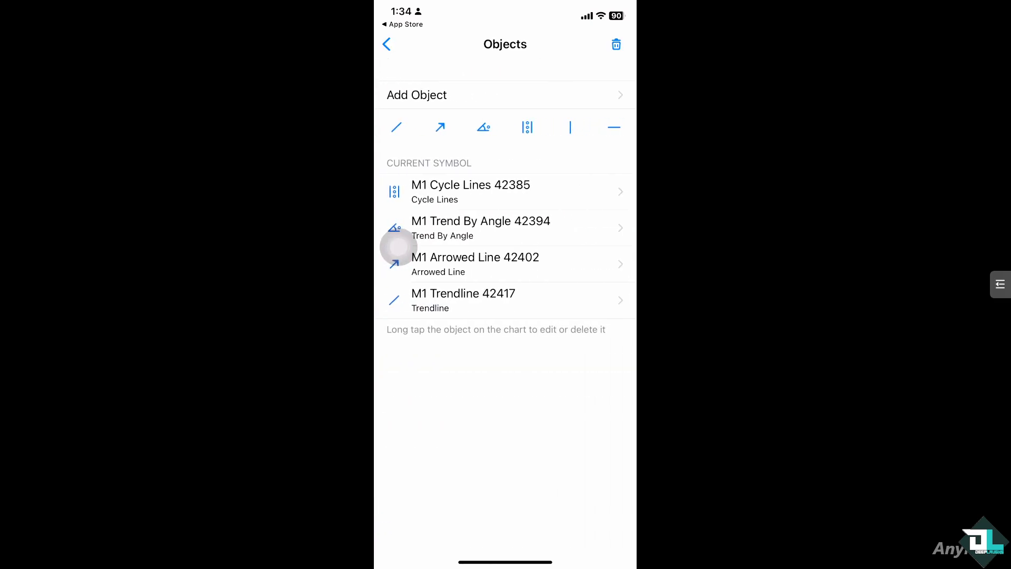
Return to the AUDCAD chart showing the cycle lines, trend lines and arrowed line.
left_click(386, 43)
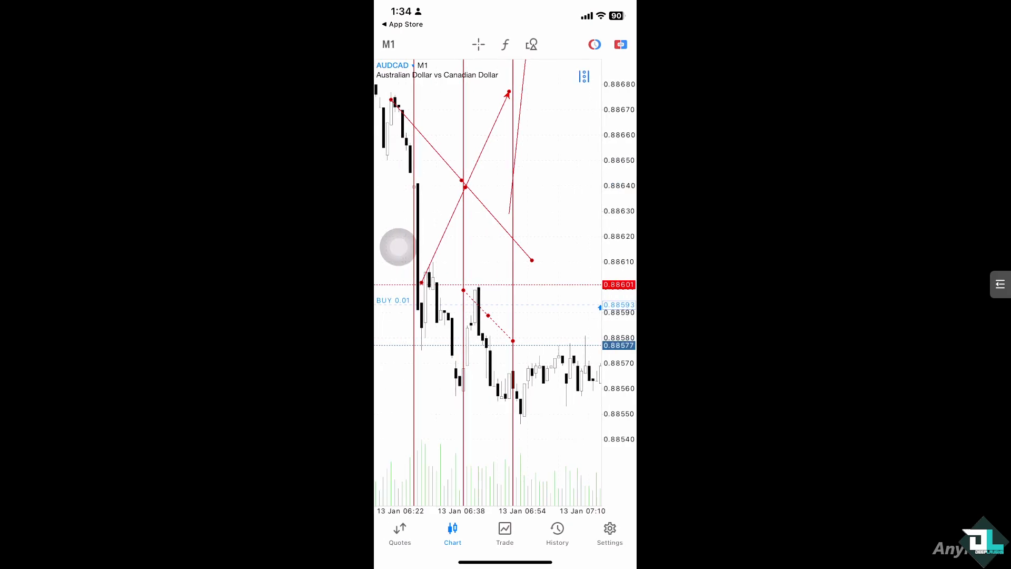